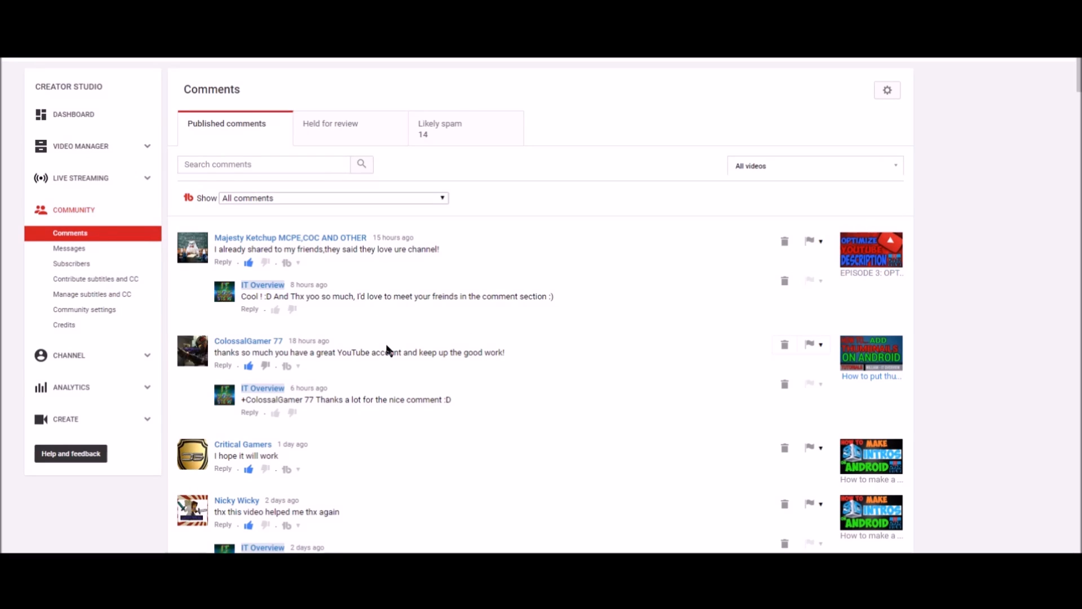
pyautogui.moveTo(248, 340)
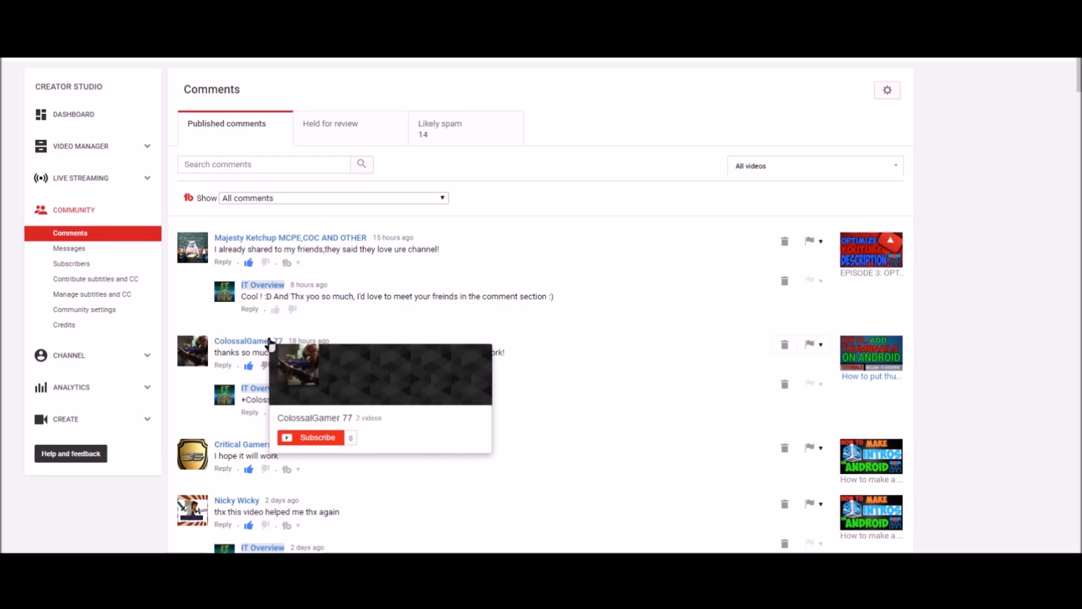
pyautogui.moveTo(215, 239)
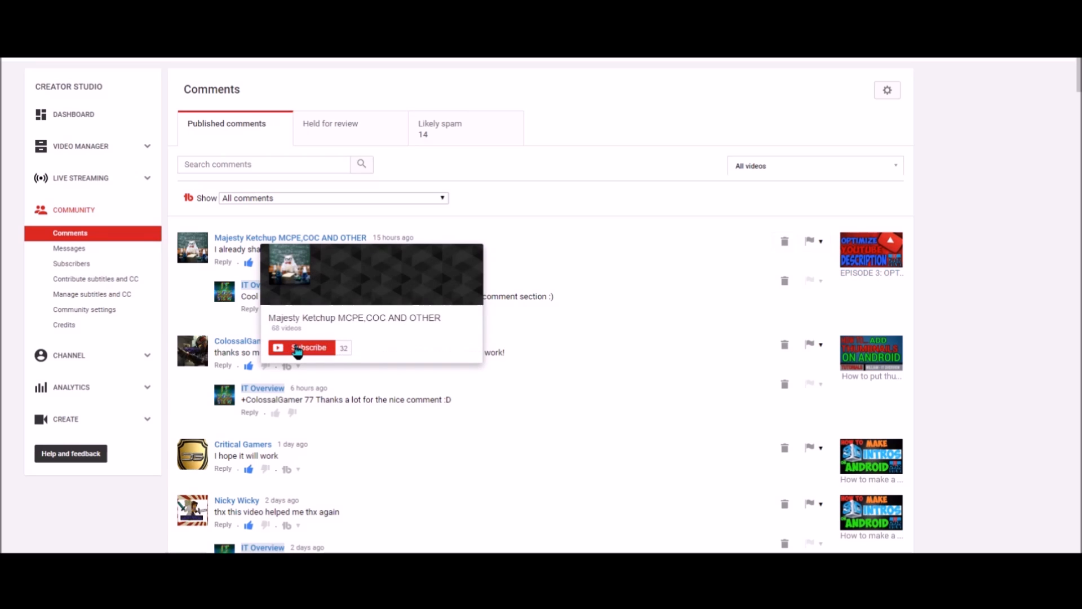
pyautogui.moveTo(547, 395)
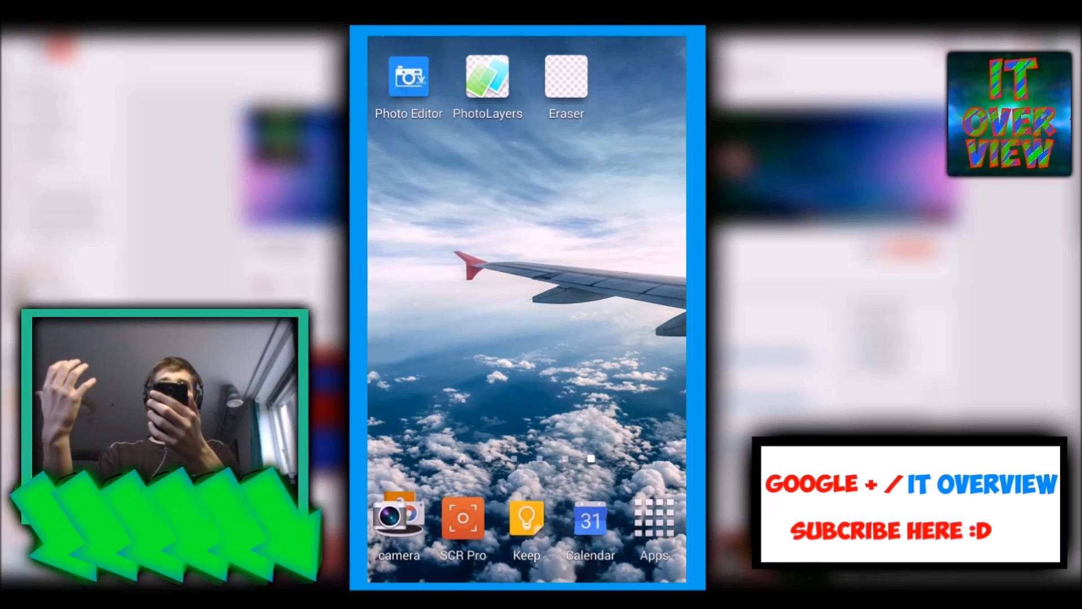
# Start a new blank 5000×3000 image in Photo Editor with a bright green fill
pyautogui.click(408, 76)
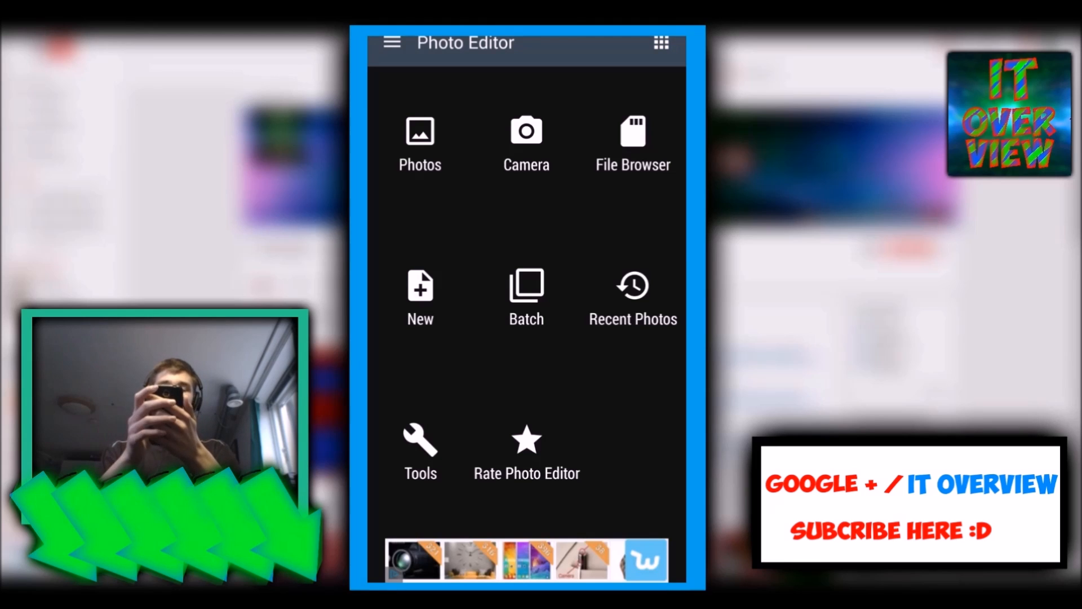
pyautogui.click(420, 297)
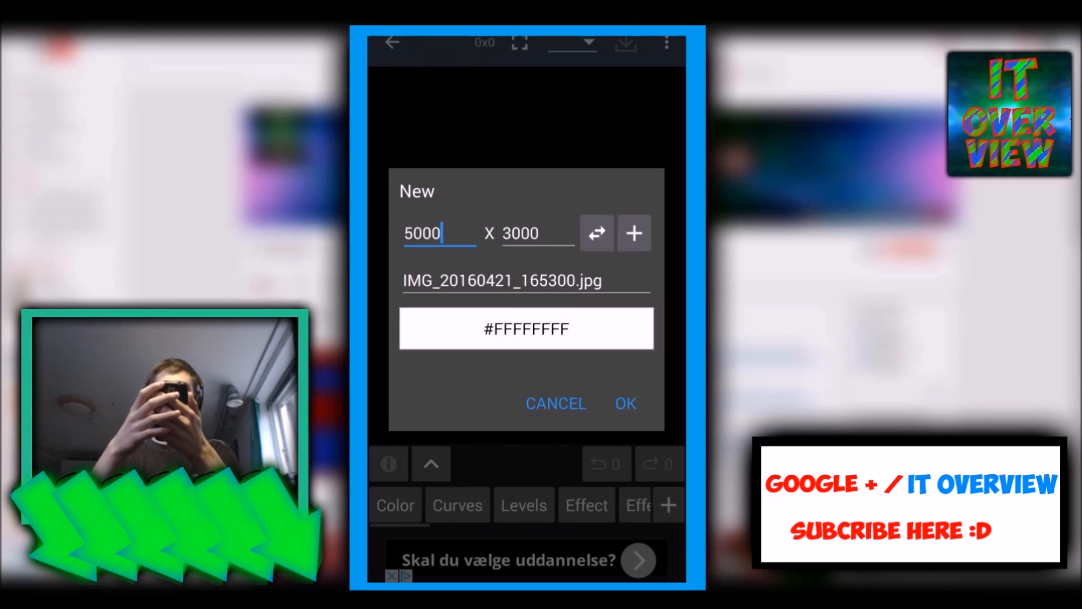
pyautogui.click(526, 328)
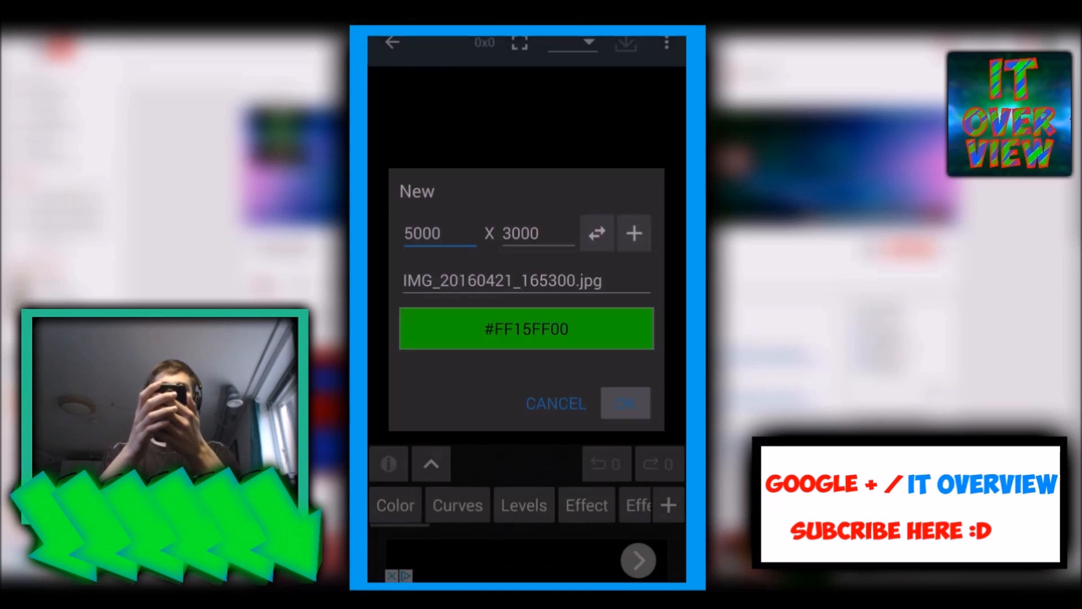
pyautogui.click(624, 403)
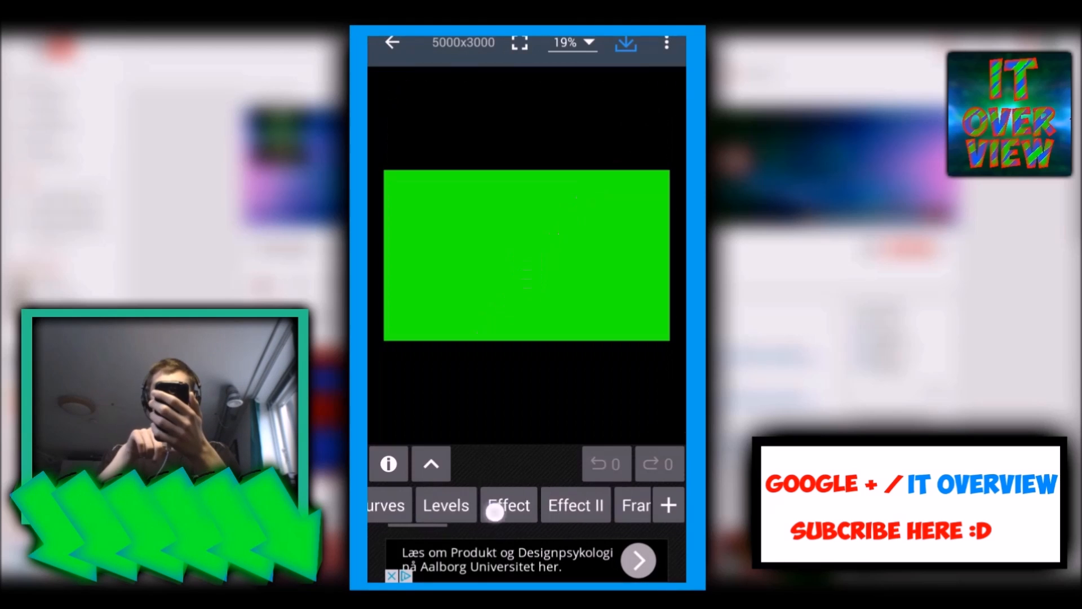
# Add an overlay layer and choose the IT Overview logo image for it
pyautogui.hscroll(-3)
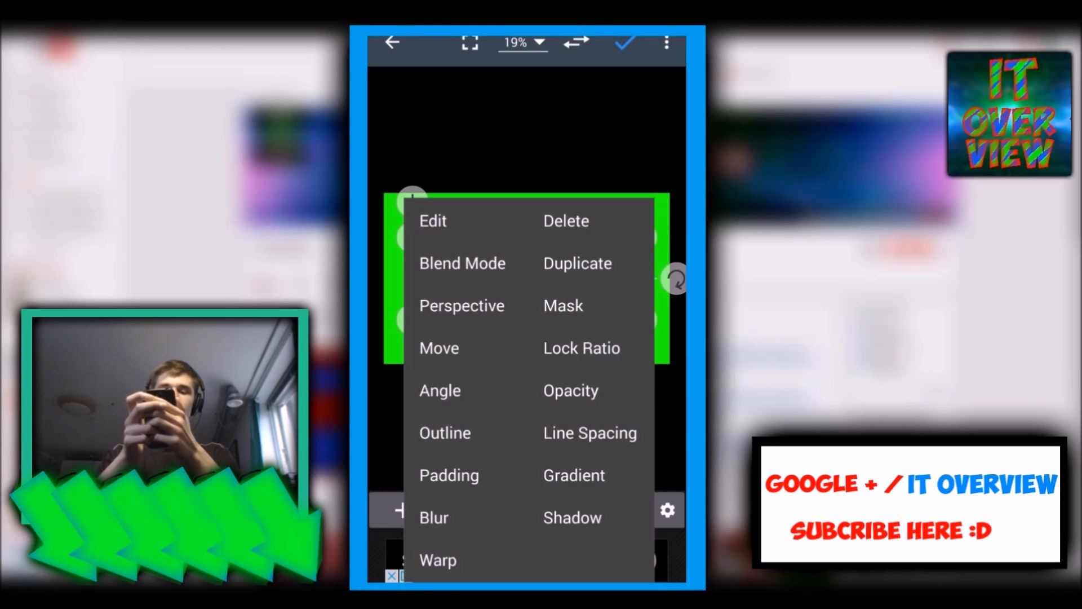
pyautogui.click(433, 221)
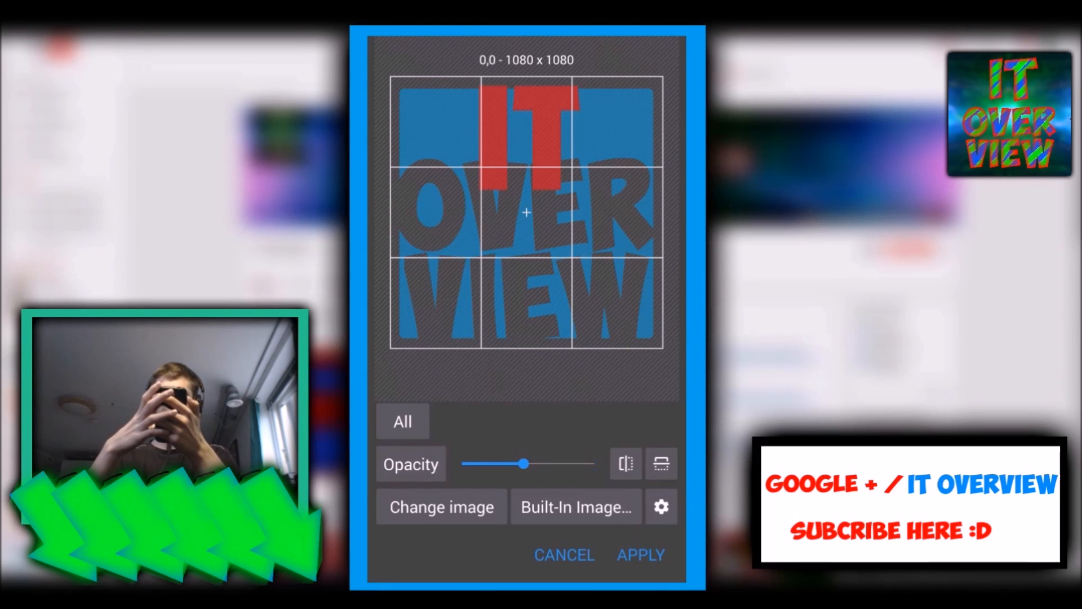
# Apply the IT Overview logo overlay and go back to the home screen
pyautogui.click(640, 554)
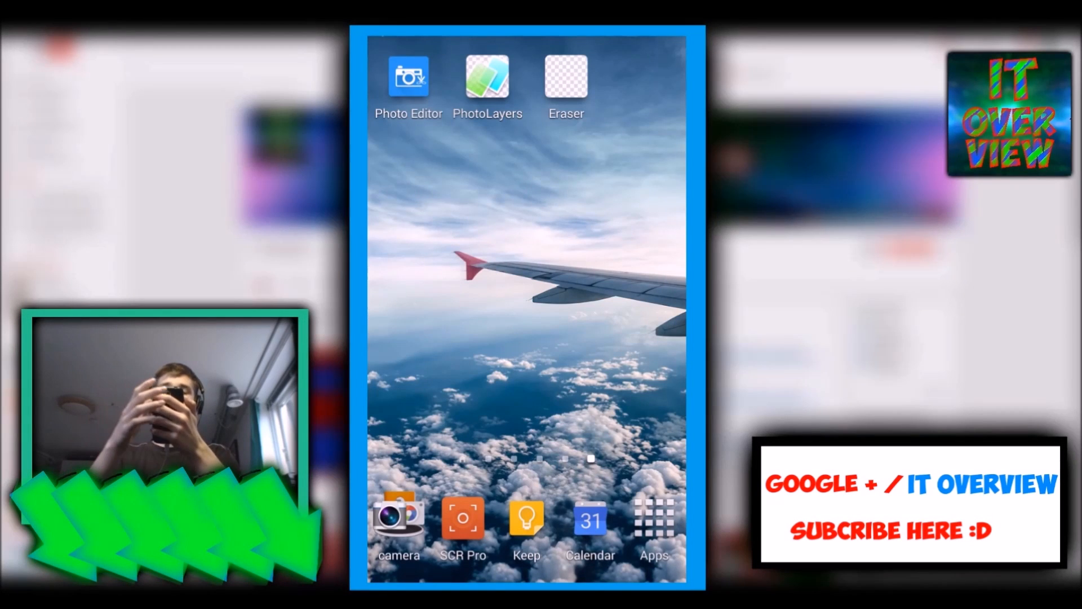
# Load the IT Overview logo photo into Background Eraser
pyautogui.click(566, 76)
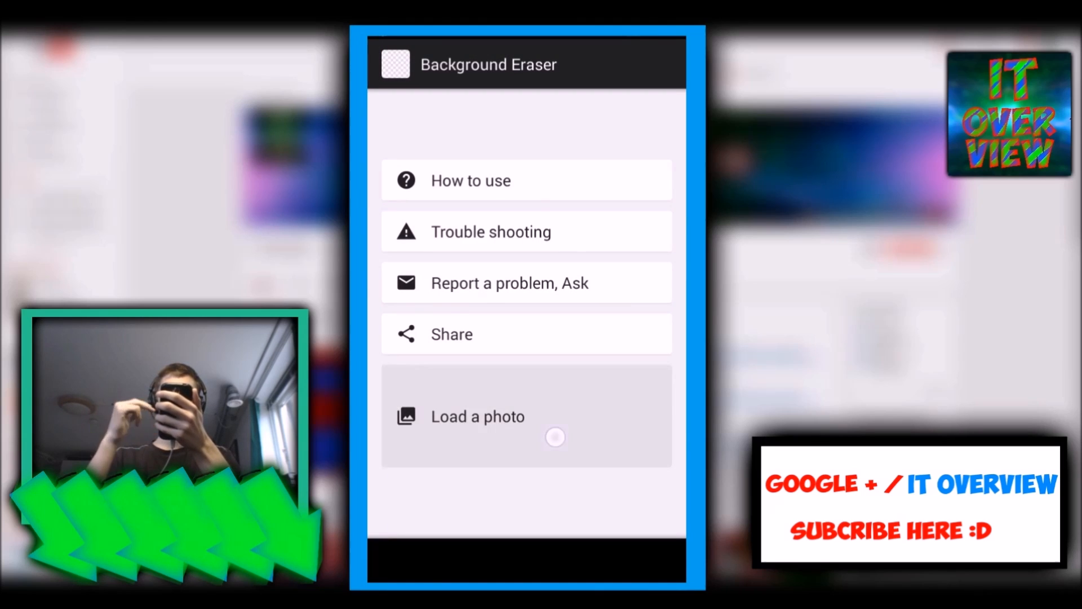
pyautogui.click(477, 416)
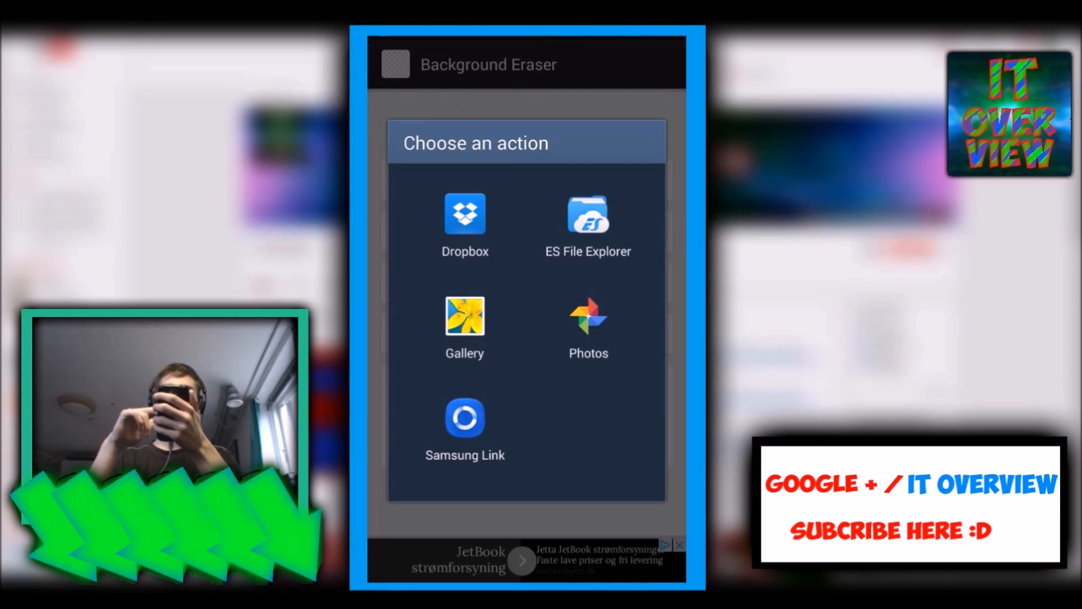
pyautogui.click(464, 318)
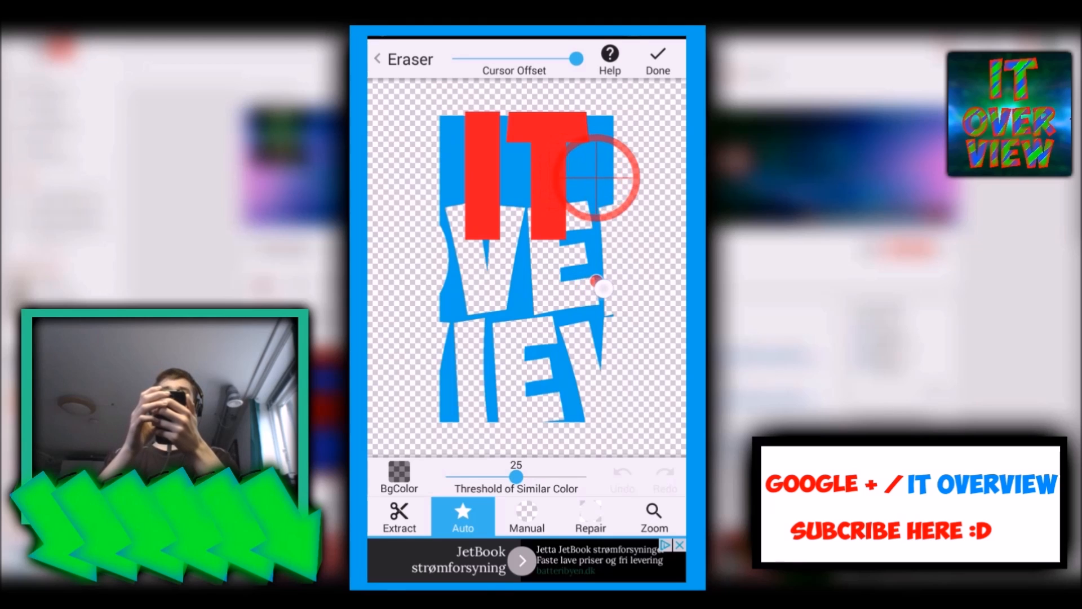
# Auto-erase the red lettering, manually clean leftover spots, then switch to PhotoLayers
pyautogui.moveTo(597, 176); pyautogui.dragTo(480, 186)
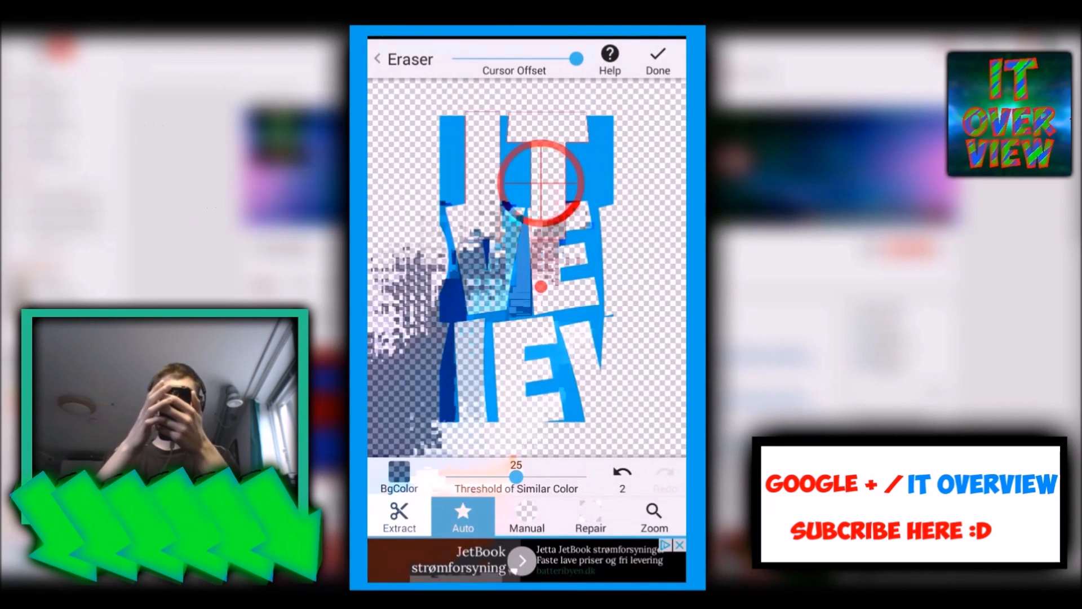
pyautogui.click(526, 516)
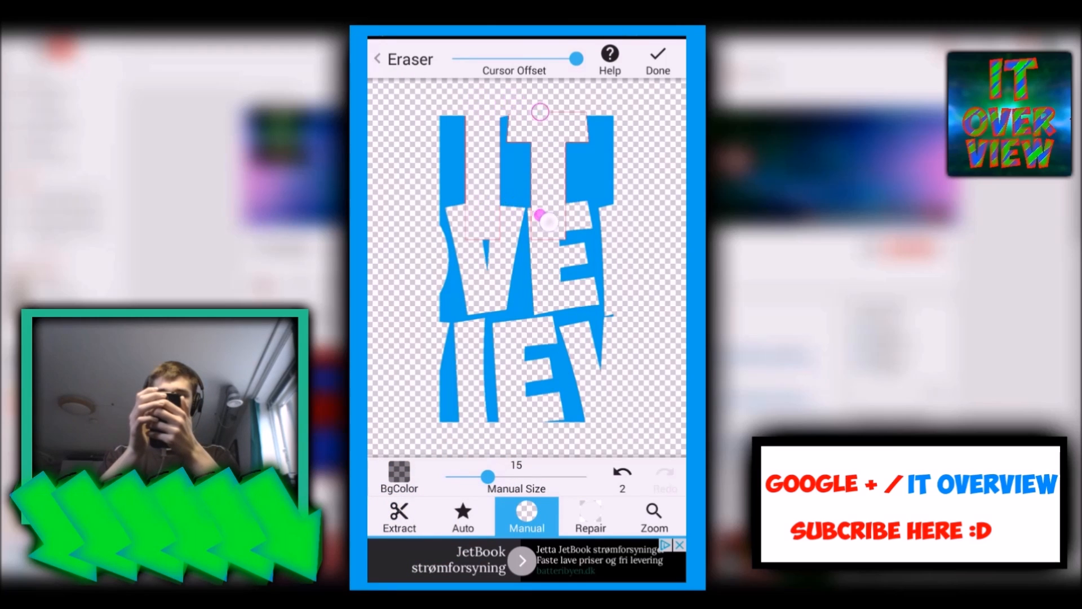
pyautogui.moveTo(545, 221); pyautogui.dragTo(590, 214)
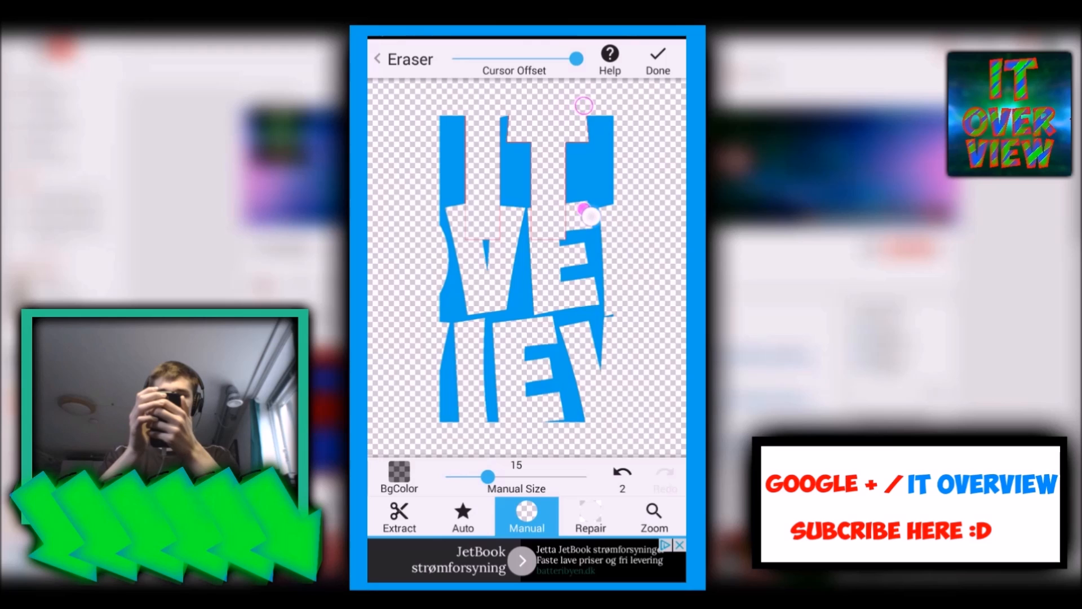
pyautogui.click(656, 55)
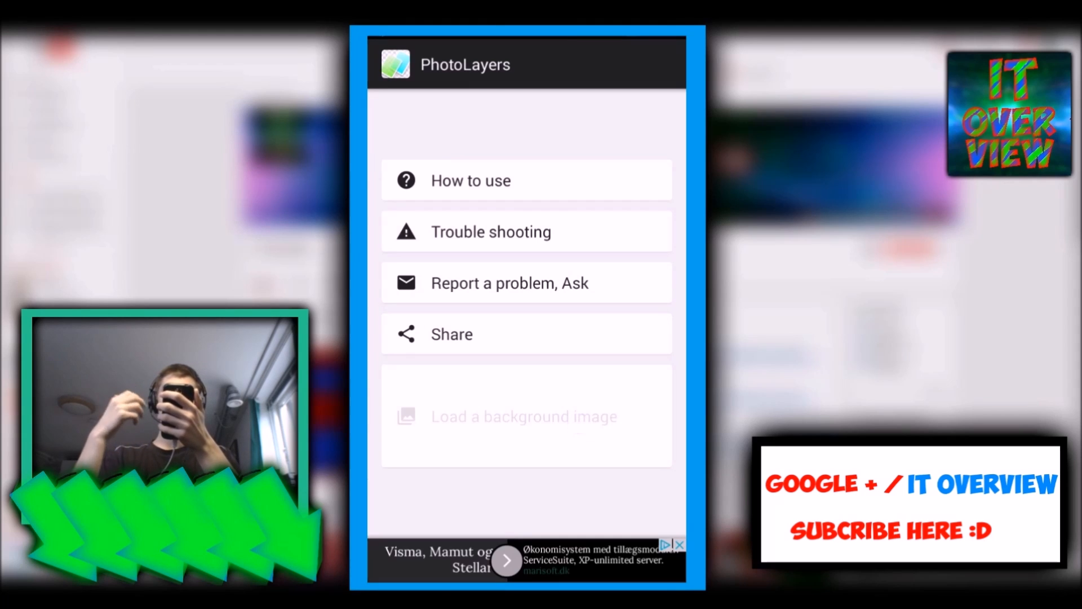
# Load the white gallery image as the PhotoLayers background, cropped to a 1:1 square
pyautogui.click(524, 416)
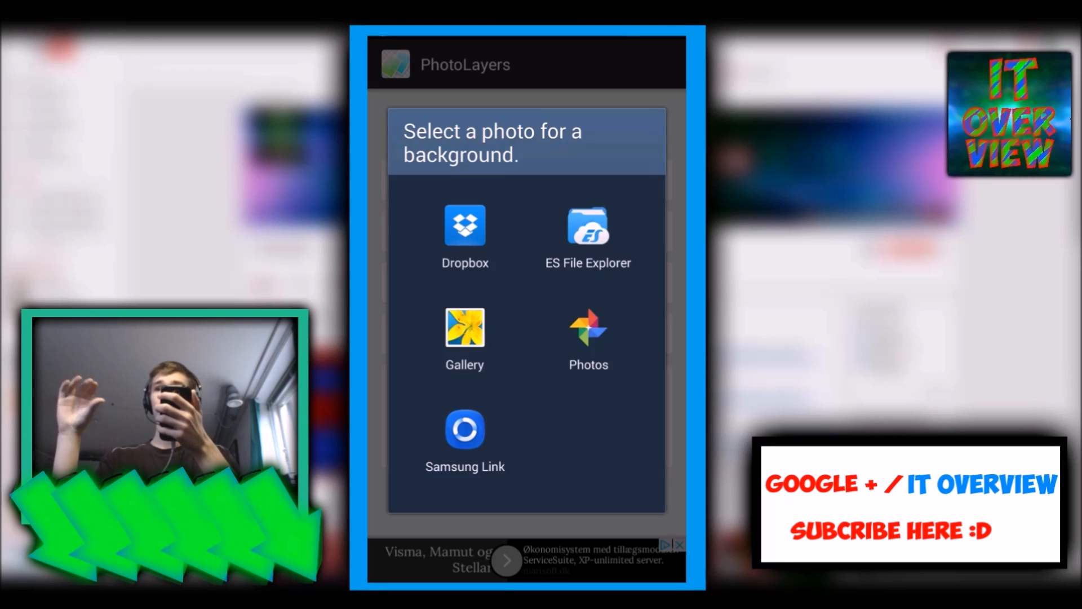
pyautogui.click(465, 338)
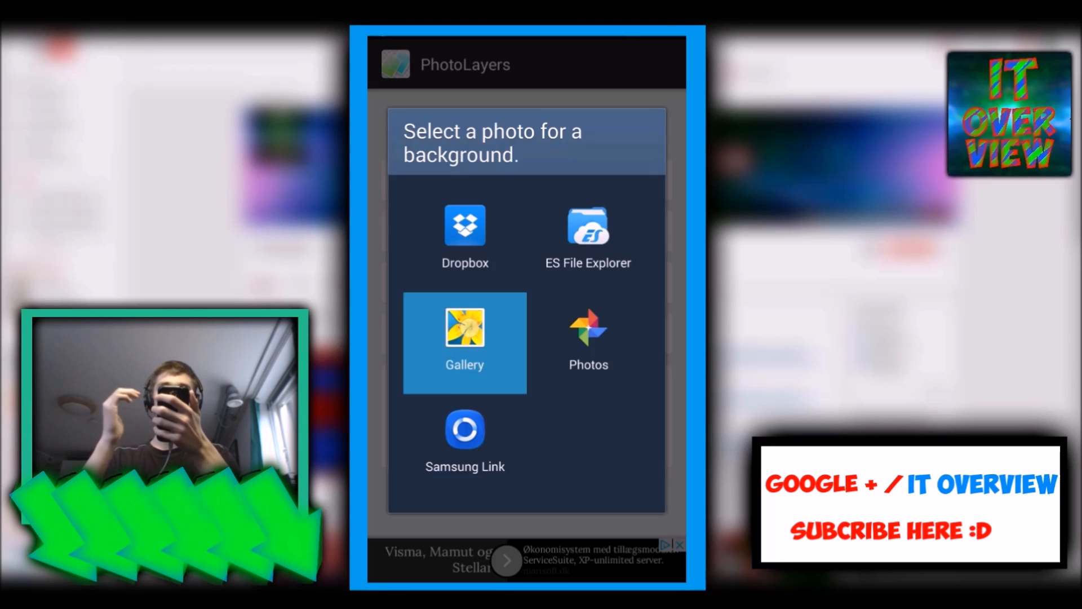
pyautogui.click(465, 342)
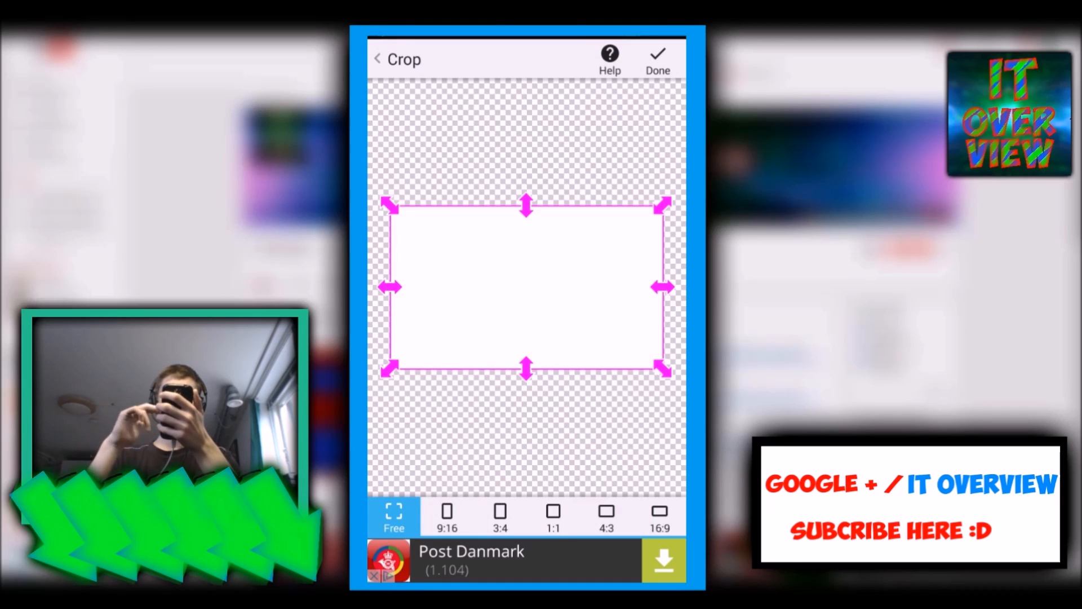
pyautogui.click(446, 516)
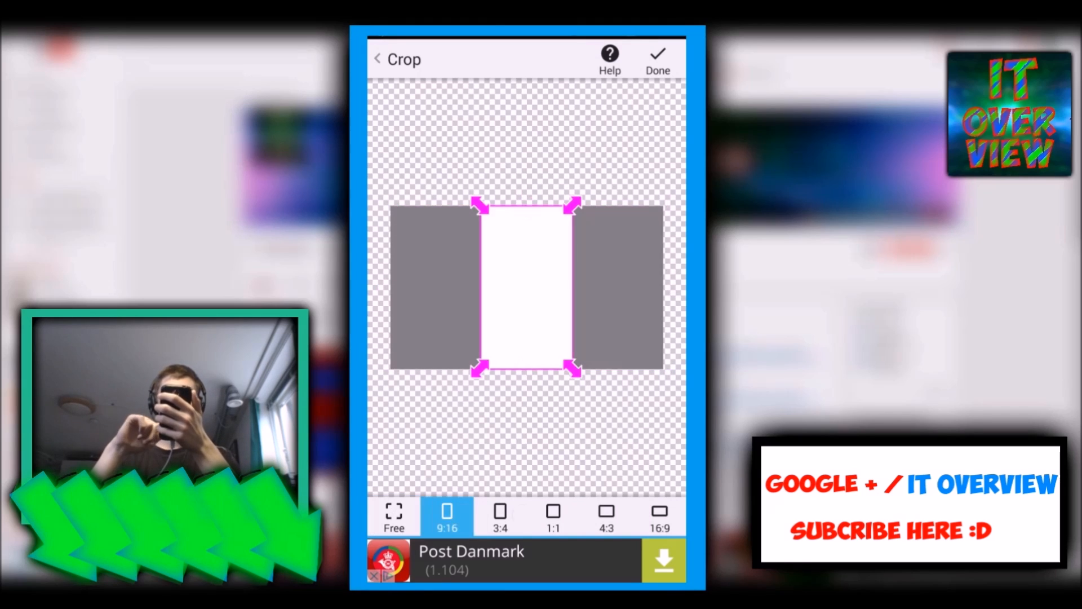
pyautogui.click(553, 516)
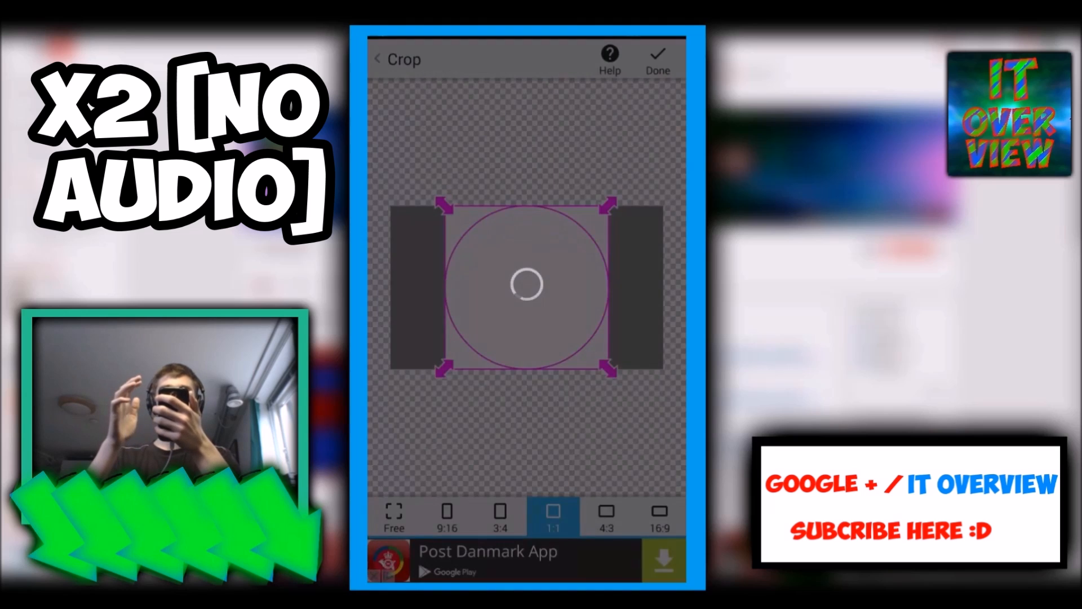